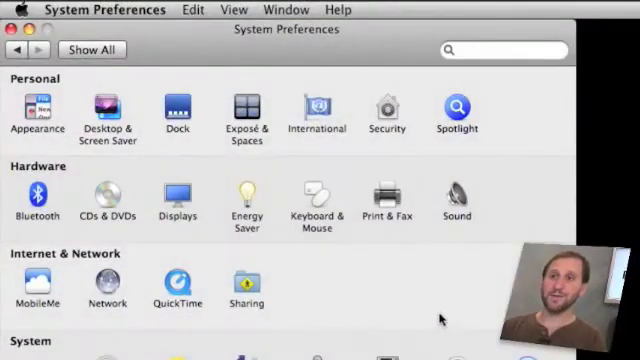
mouse_move(318, 194)
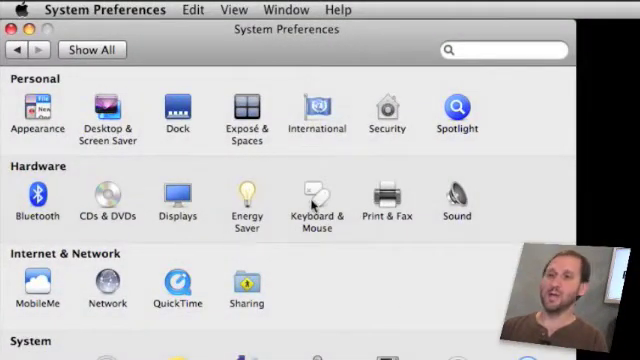
Open the Keyboard & Mouse pane in System Preferences
left_click(316, 198)
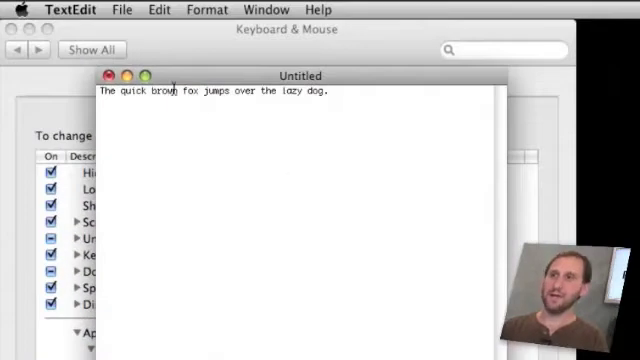
Check TextEdit's Edit menu for the speech command names
left_click(159, 9)
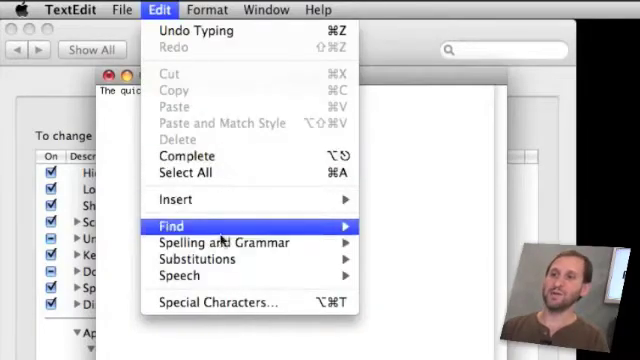
mouse_move(180, 275)
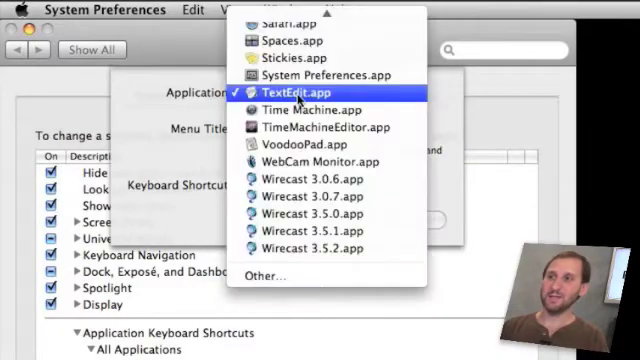
Add a TextEdit.app shortcut ⌥⇧⌘S for the menu title 'Start Speaking'
left_click(300, 92)
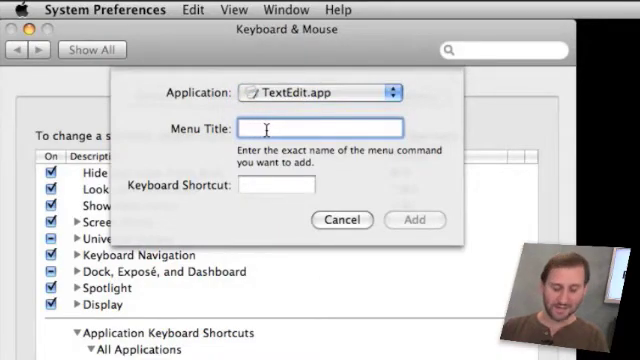
type("Start")
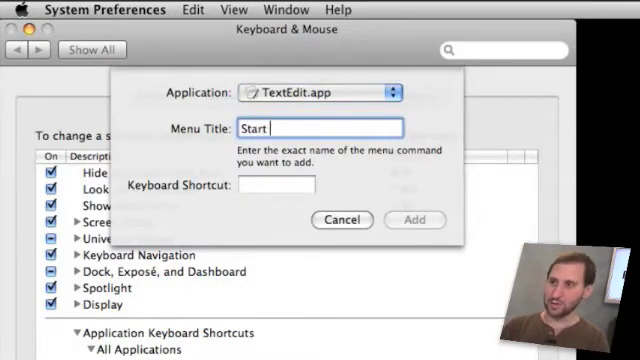
type("Speaking")
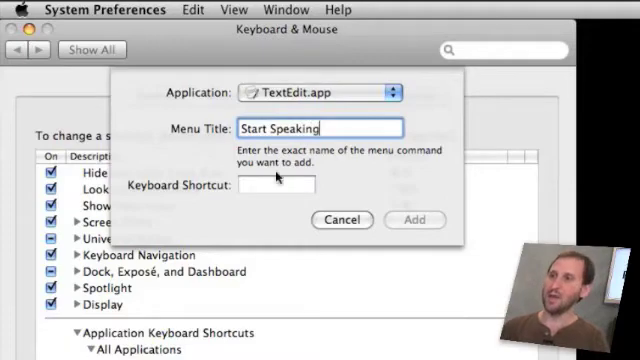
left_click(275, 184)
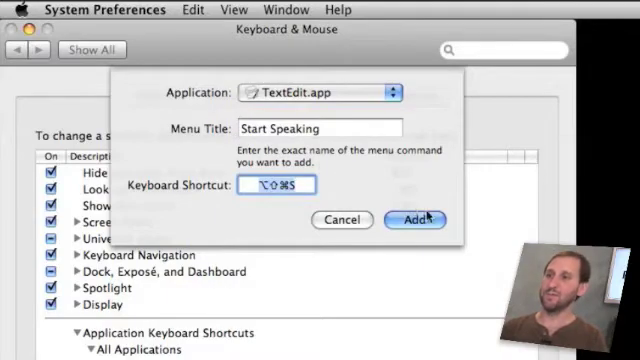
left_click(412, 219)
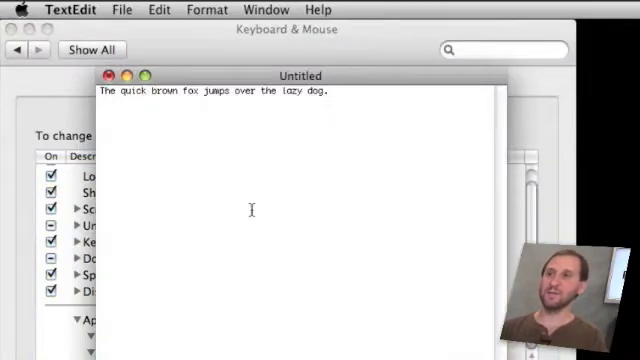
Confirm ⌥⇧⌘S appears beside Start Speaking in TextEdit, then read the sentence aloud
left_click(159, 9)
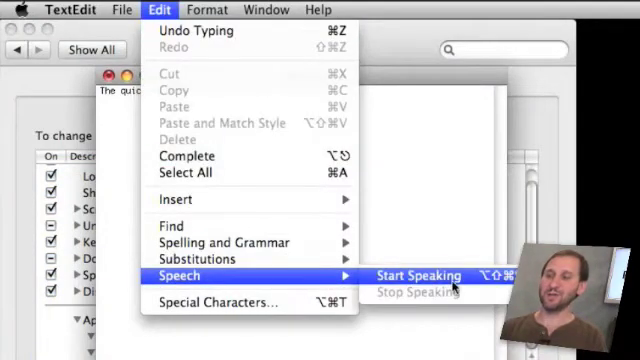
left_click(418, 275)
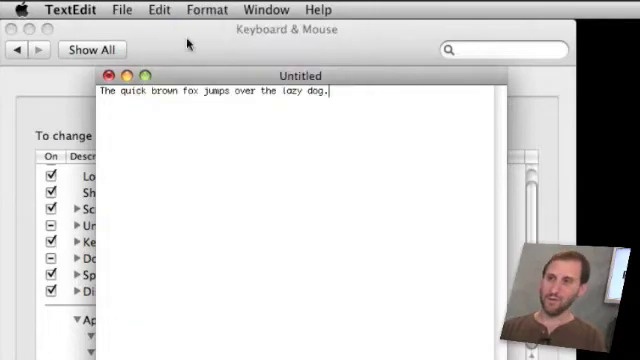
mouse_move(253, 226)
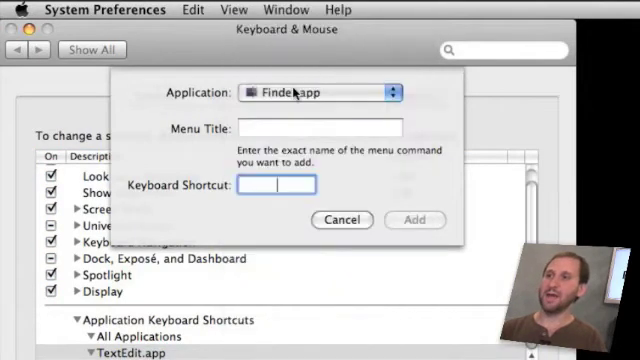
Add a Finder.app 'Show Clipboard' shortcut ⌥⇧⌘C and verify it in Finder's Edit menu
type("Show Clipboard")
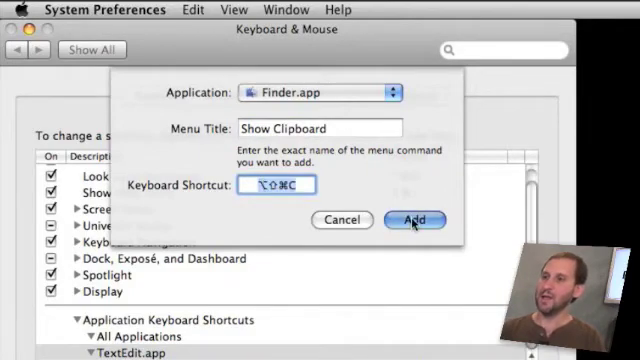
left_click(413, 220)
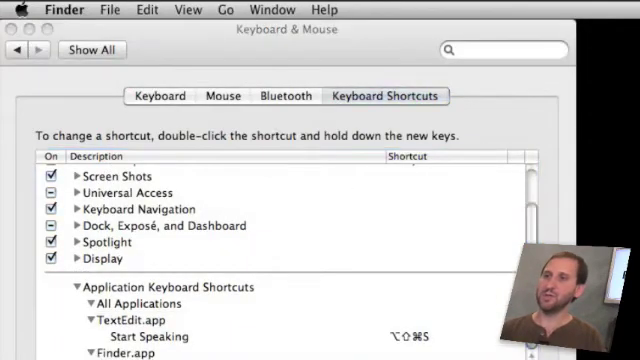
left_click(146, 9)
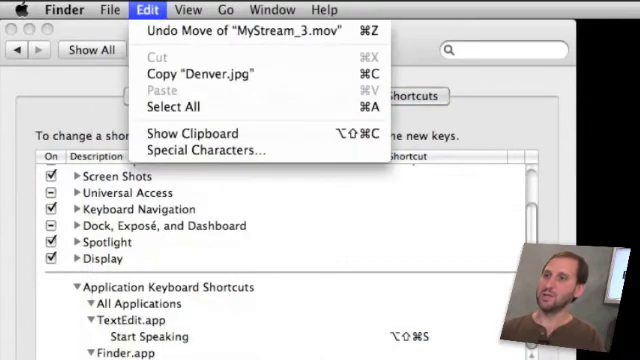